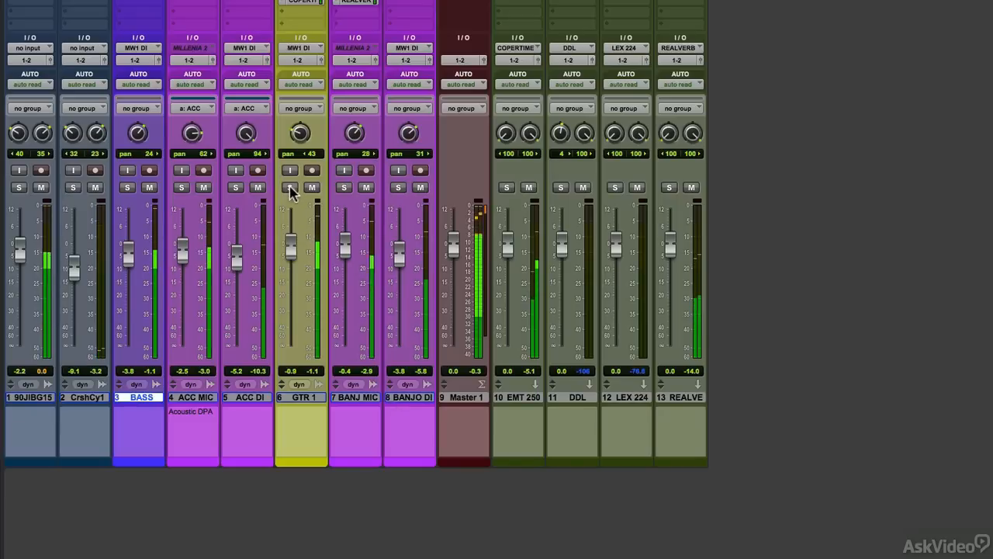
# Solo the GTR 1 slide guitar track in the Mix window
pyautogui.click(288, 186)
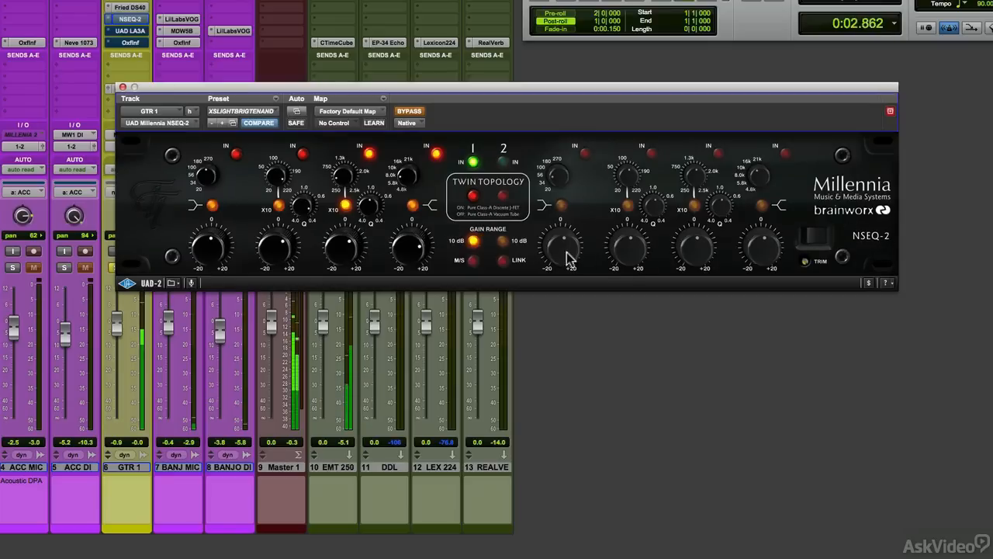
pyautogui.moveTo(375, 158)
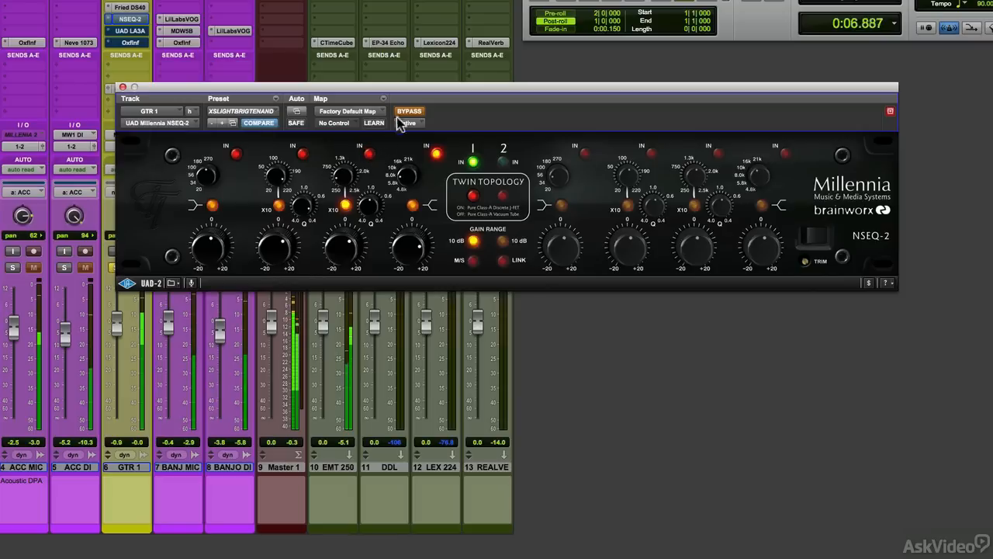
# Bypass the Millennia NSEQ-2 on GTR 1 to A/B the EQ against the dry guitar
pyautogui.click(410, 111)
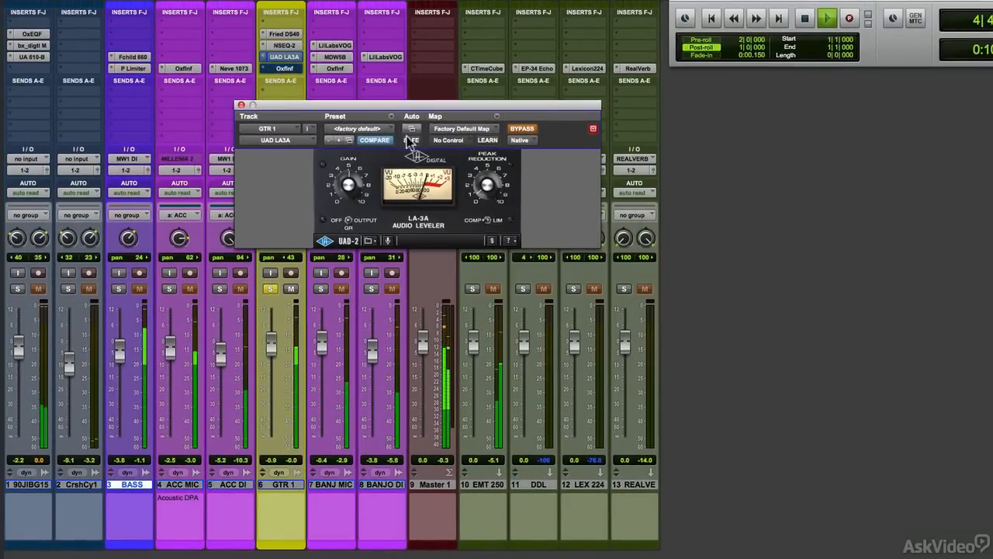
# Toggle the LA-3A compressor on GTR 1 off and on to audition its settings
pyautogui.click(521, 127)
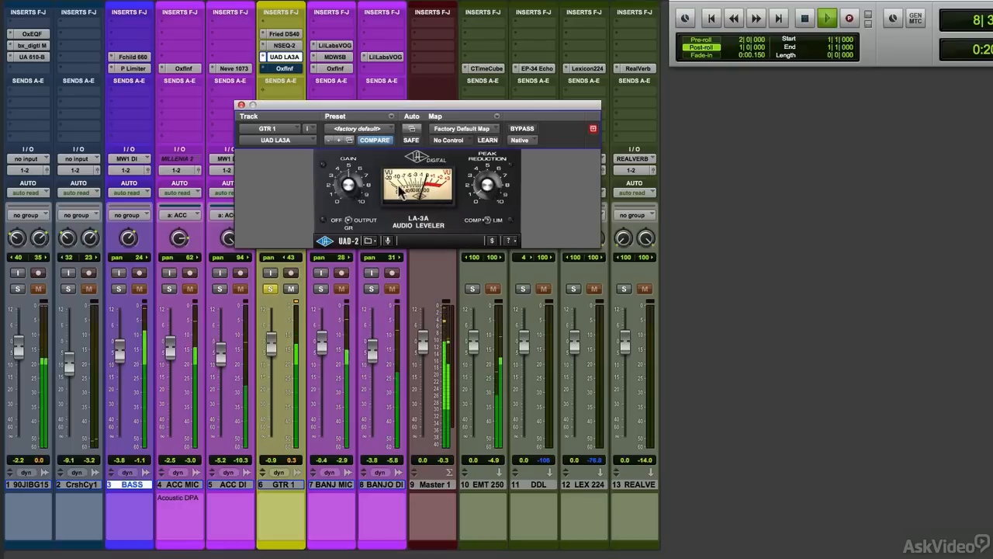
pyautogui.click(521, 128)
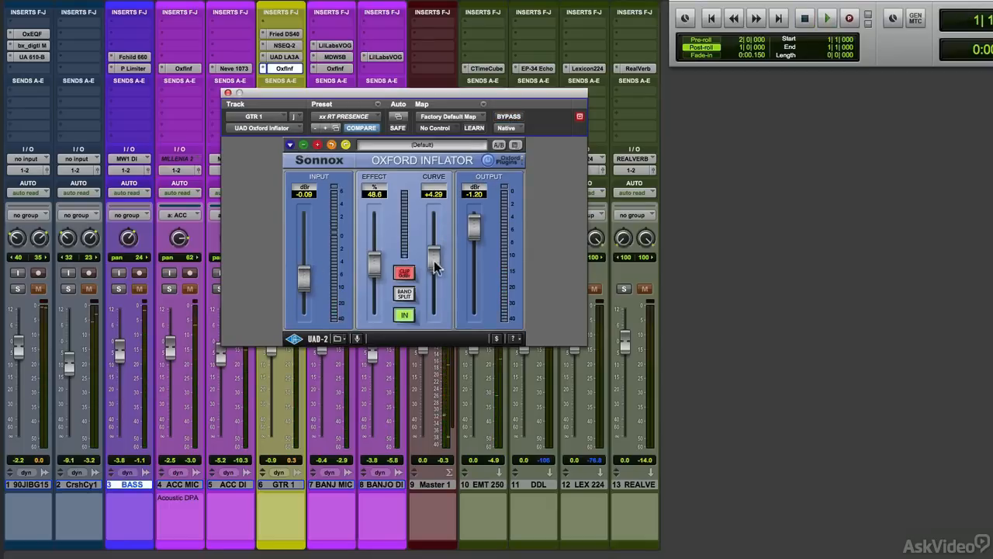
pyautogui.moveTo(375, 186)
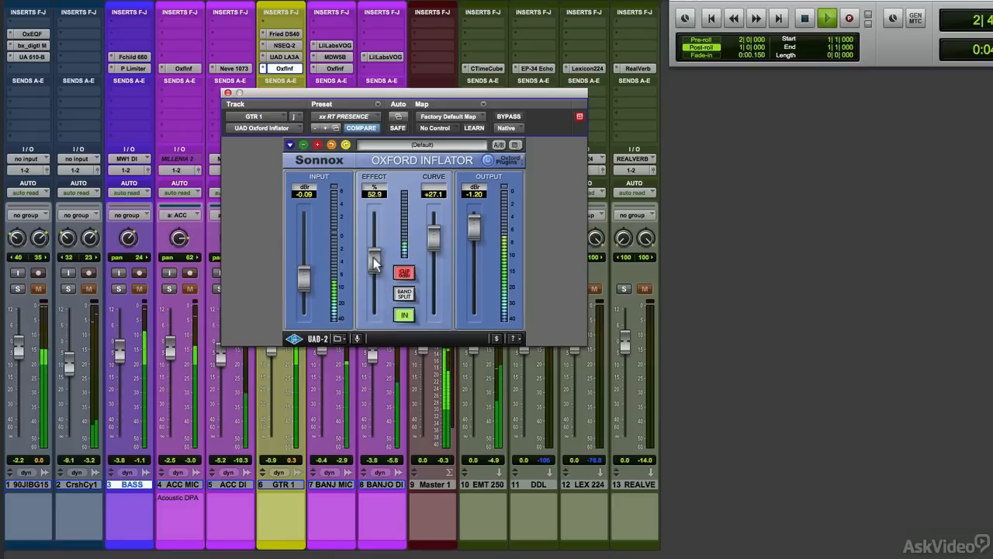
# Raise the Inflator Effect fader to about 65.6, then bypass it to compare
pyautogui.moveTo(376, 261); pyautogui.dragTo(375, 245)
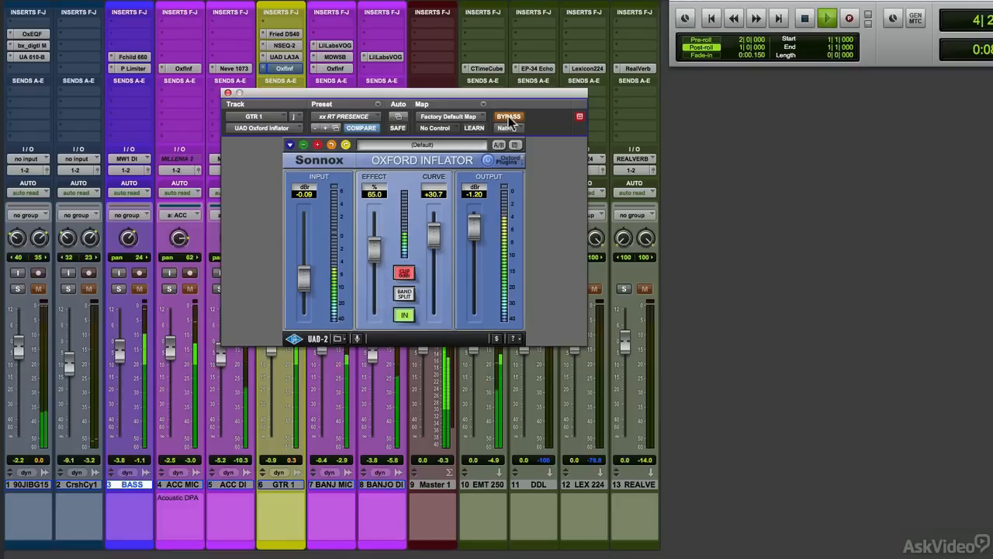
pyautogui.click(509, 117)
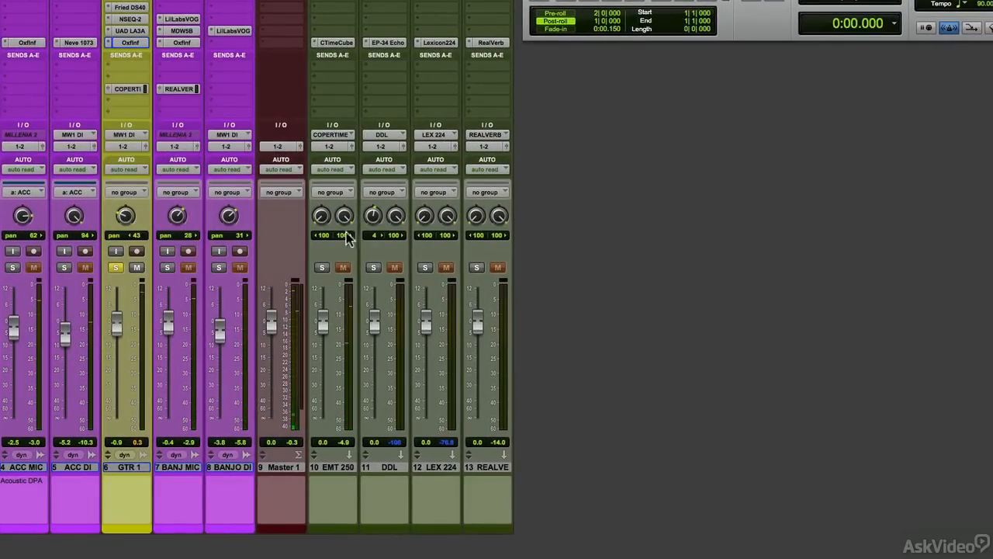
pyautogui.moveTo(338, 473)
pyautogui.write('COOP')
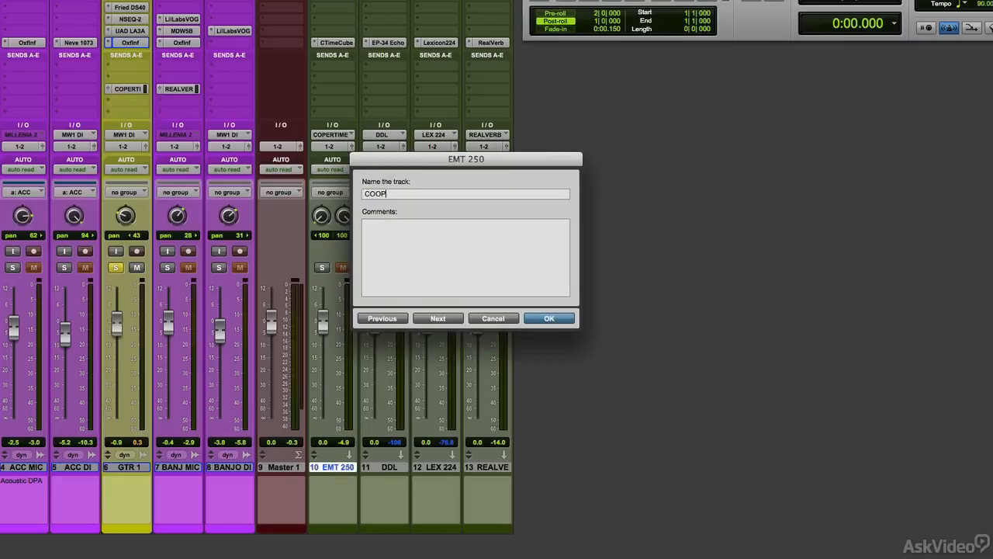
# Confirm the aux track name COOPER, move it beside GTR 1 and solo it
pyautogui.click(549, 318)
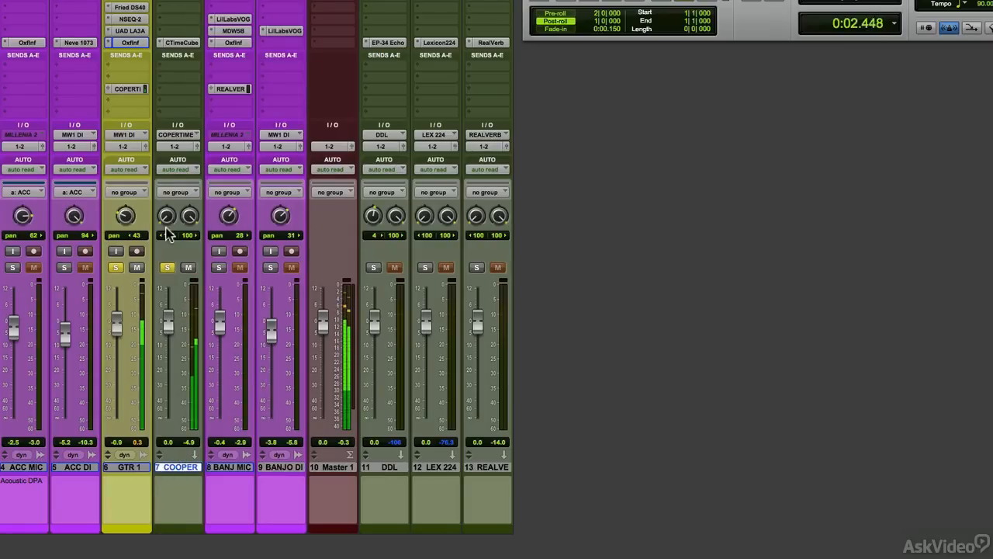
pyautogui.click(127, 88)
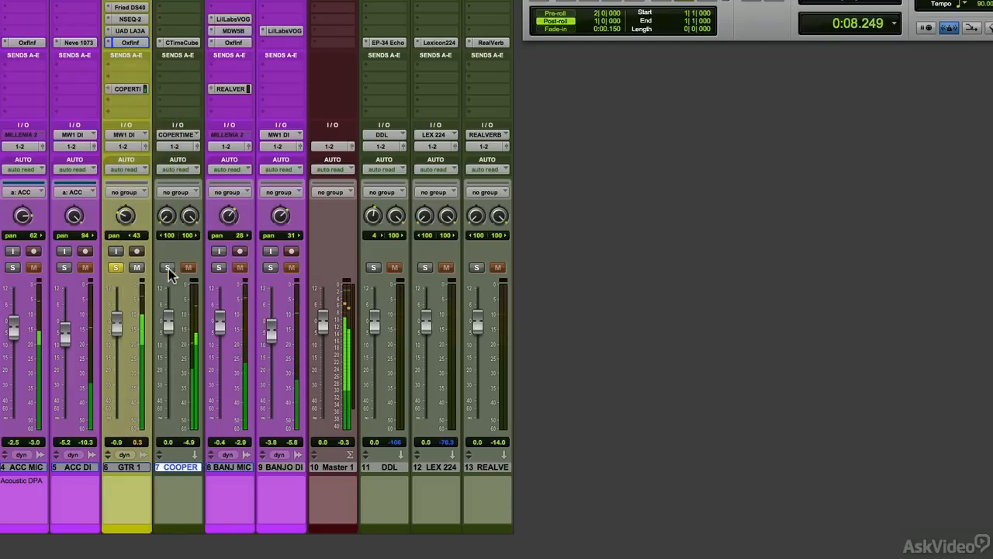
pyautogui.click(181, 42)
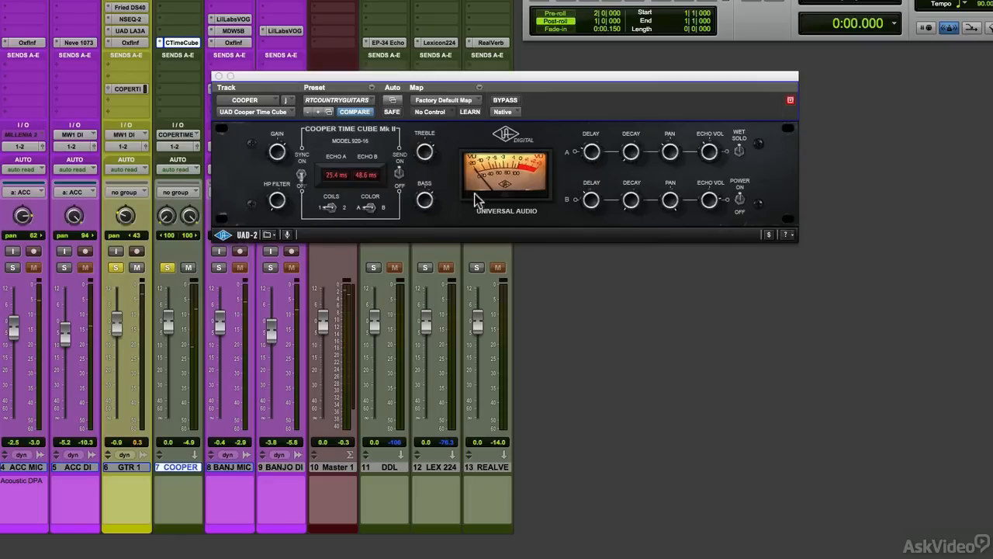
pyautogui.moveTo(593, 143)
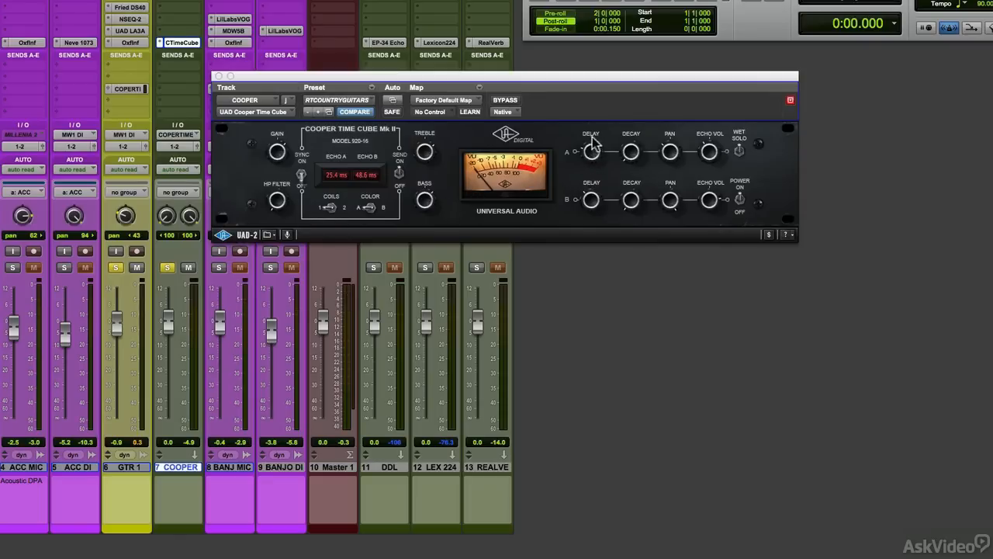